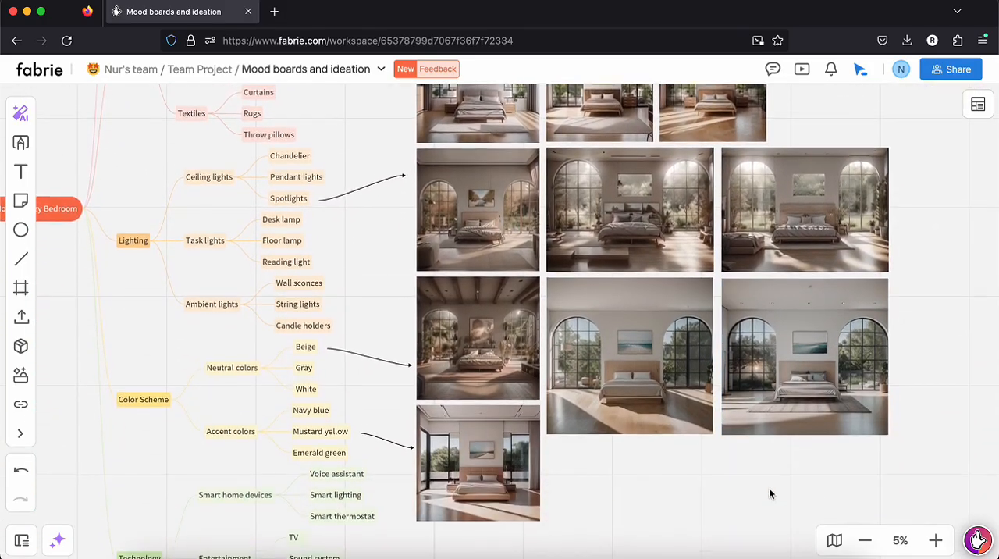
# Navigate from the Fabrie homepage into the workspace's Mood boards and ideation board.
pyautogui.click(20, 113)
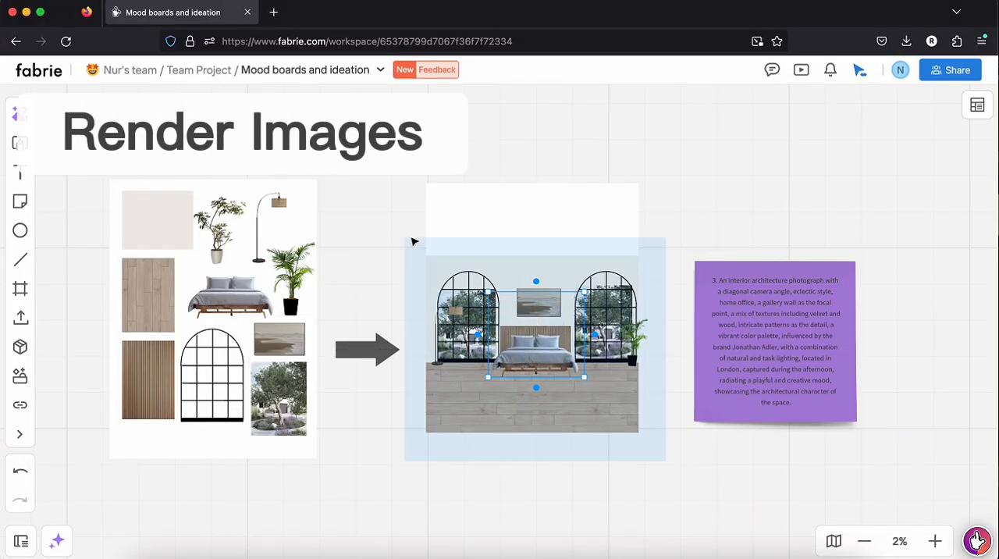
pyautogui.click(20, 114)
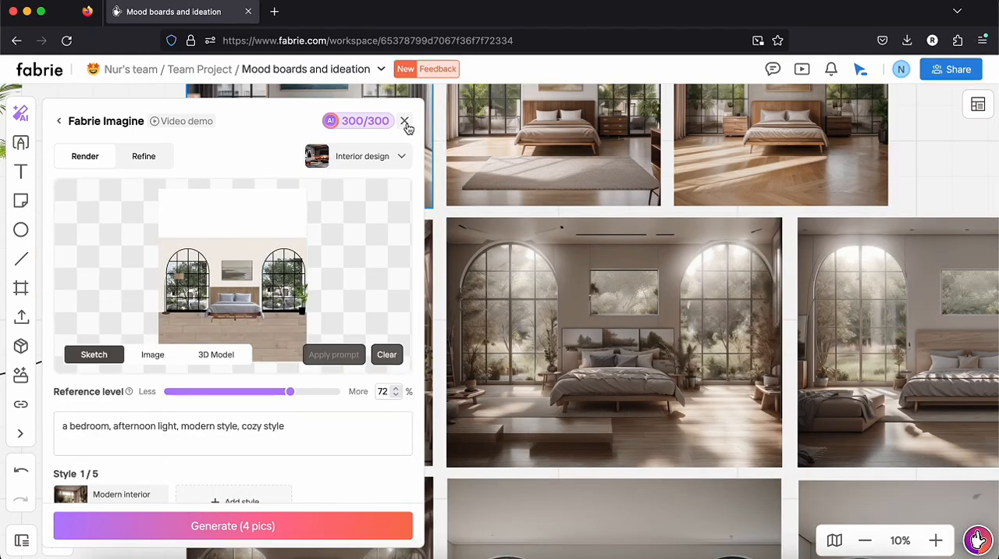
pyautogui.click(405, 121)
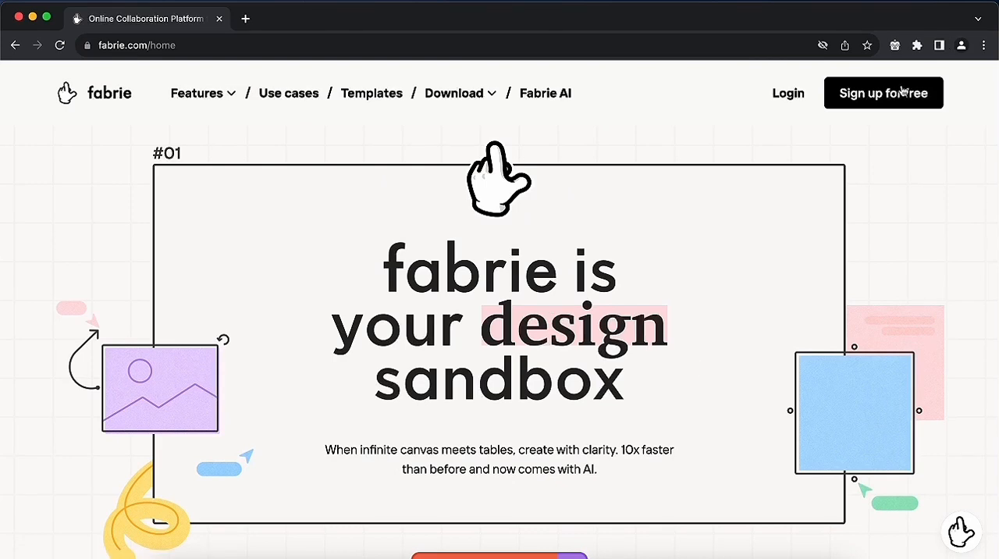
pyautogui.click(883, 93)
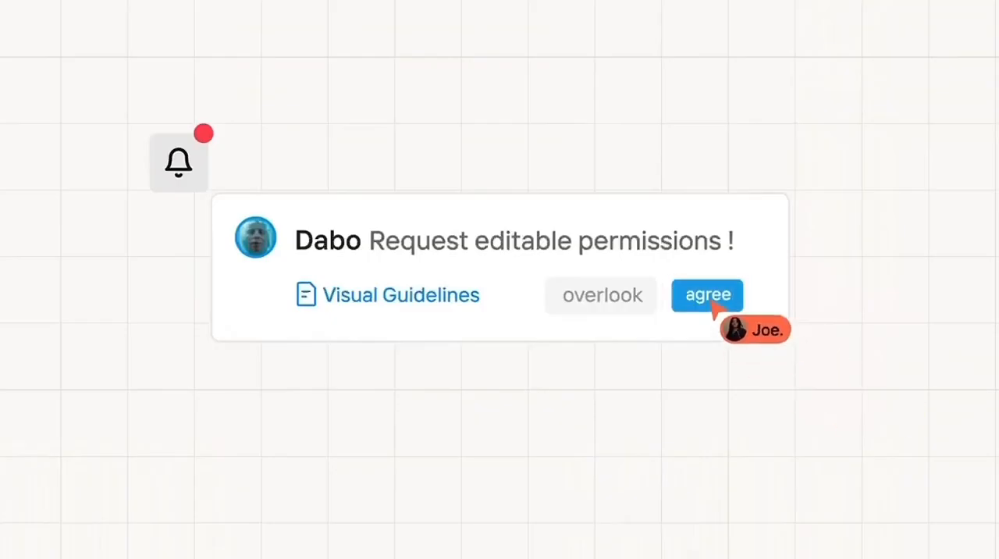
pyautogui.click(708, 295)
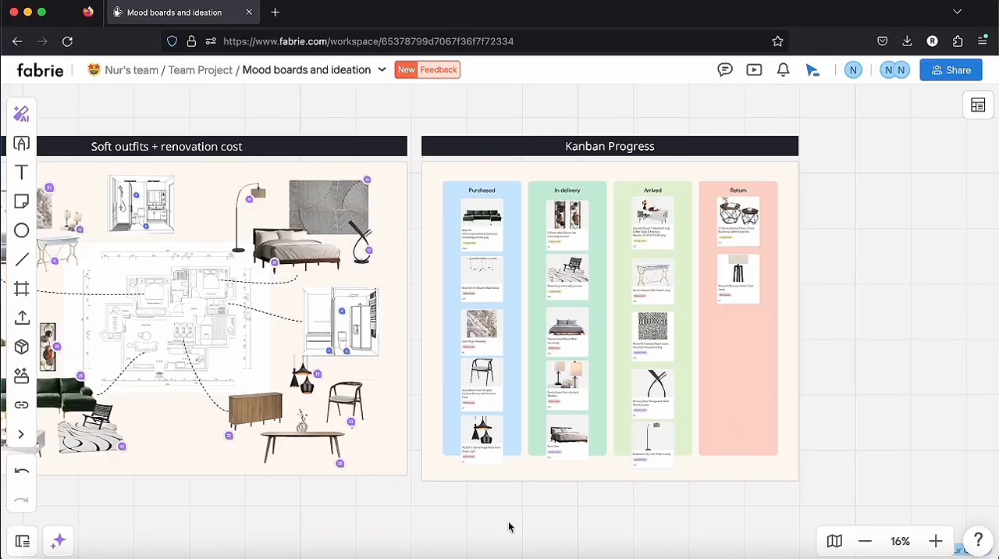
pyautogui.click(481, 332)
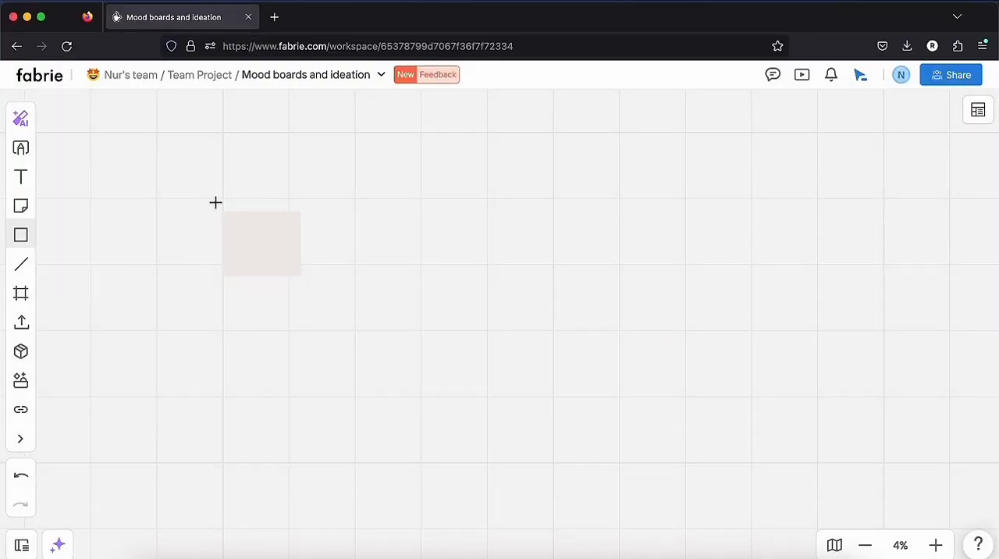
# Draw a rectangle on the board and remove the sofa photo's background with AI tools.
pyautogui.moveTo(222, 218); pyautogui.dragTo(443, 514)
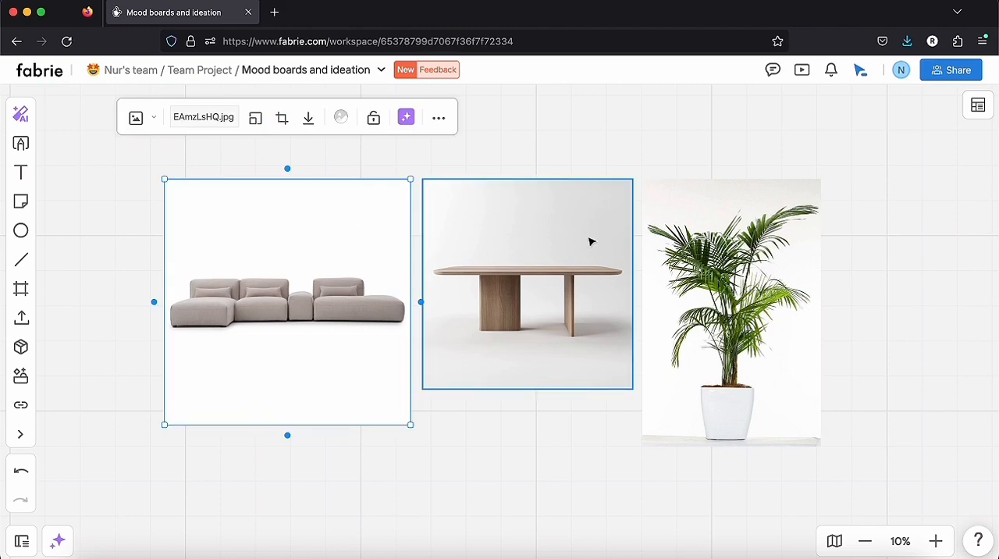
pyautogui.moveTo(405, 118)
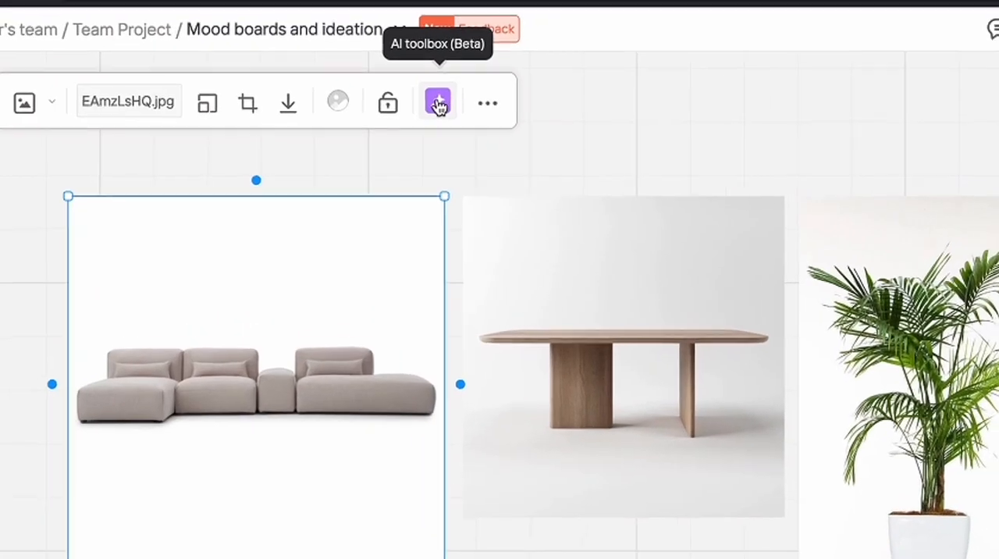
pyautogui.click(438, 102)
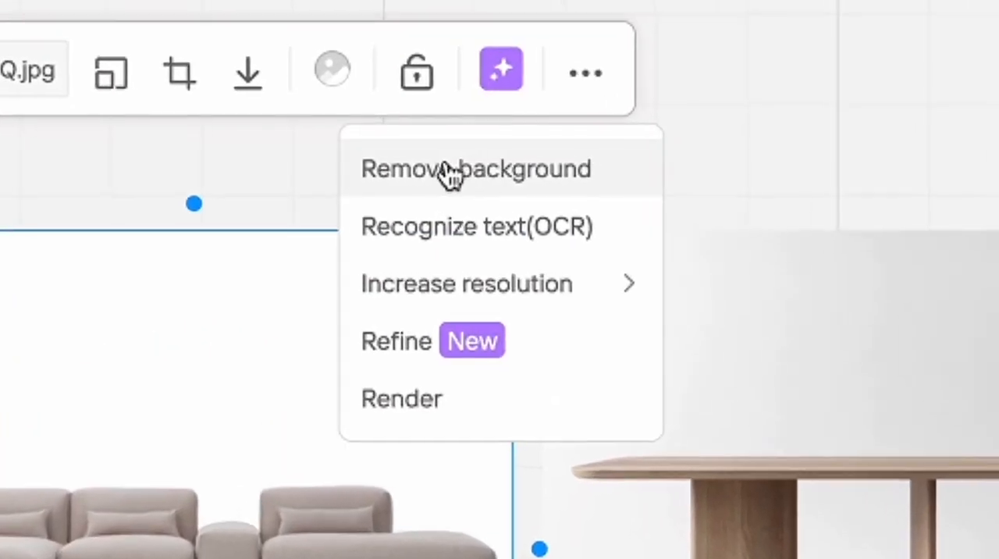
pyautogui.click(475, 169)
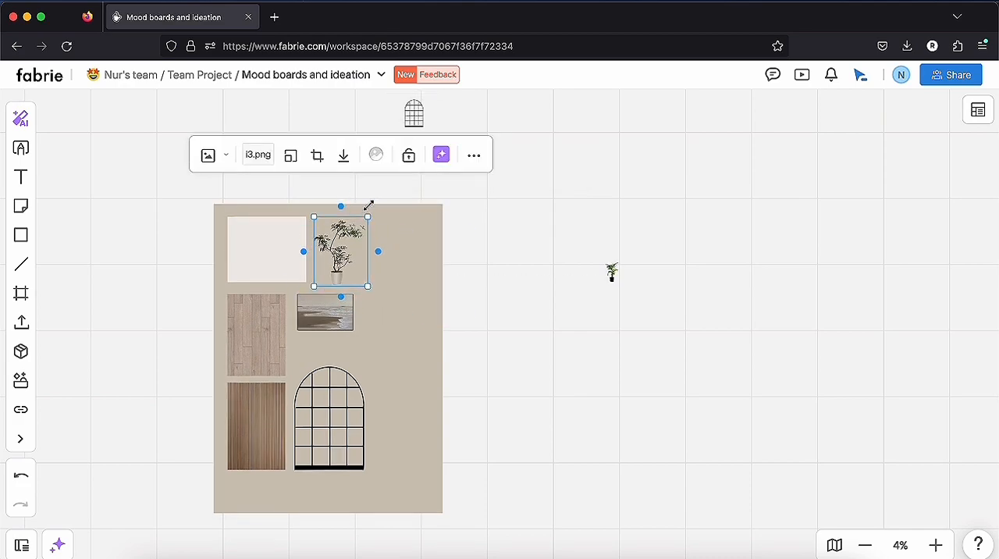
# Arrange the cutouts into a bedroom scene with wood floor, bed, arched windows and palm.
pyautogui.rightClick(340, 250)
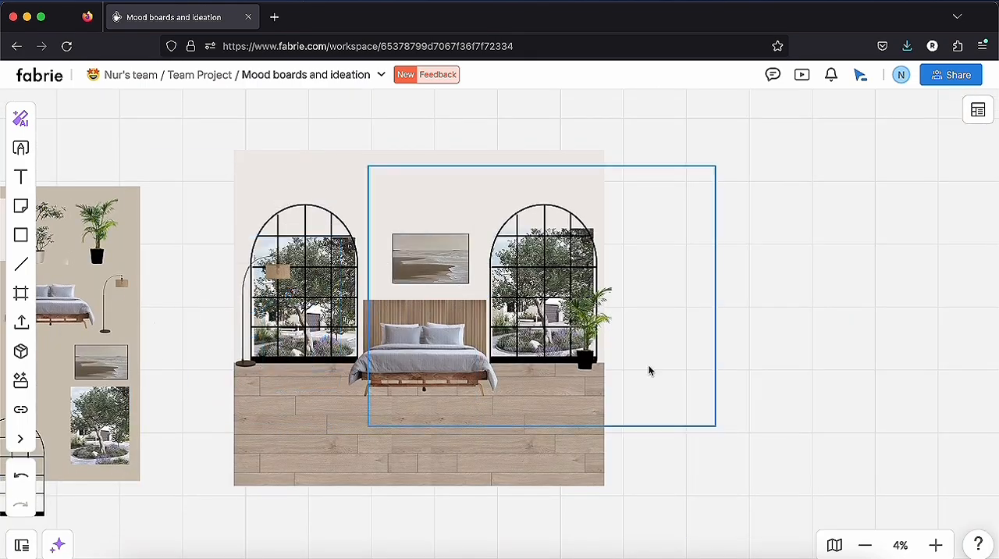
pyautogui.click(935, 545)
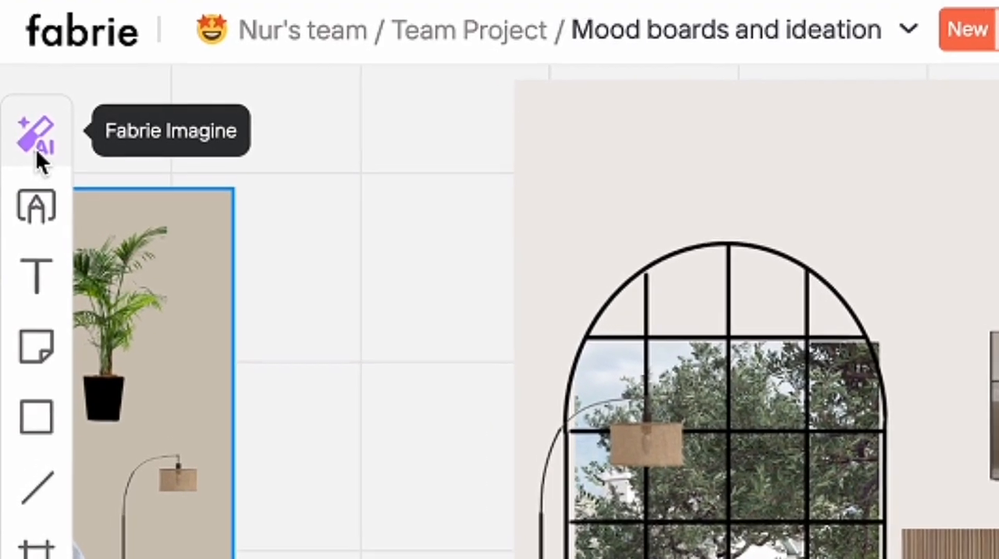
# Render the collage in Fabrie Imagine with the Modern interior style, producing two images.
pyautogui.click(36, 136)
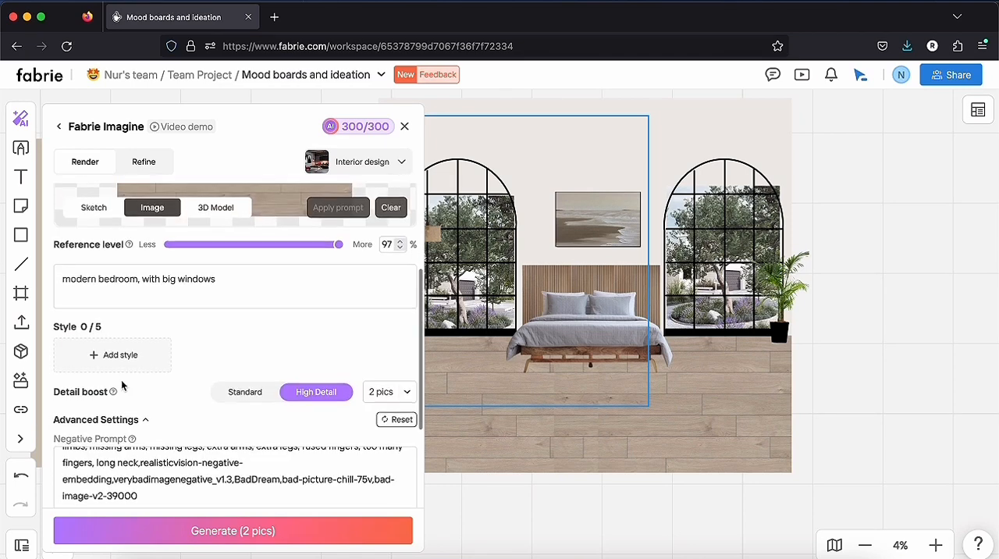
pyautogui.click(112, 355)
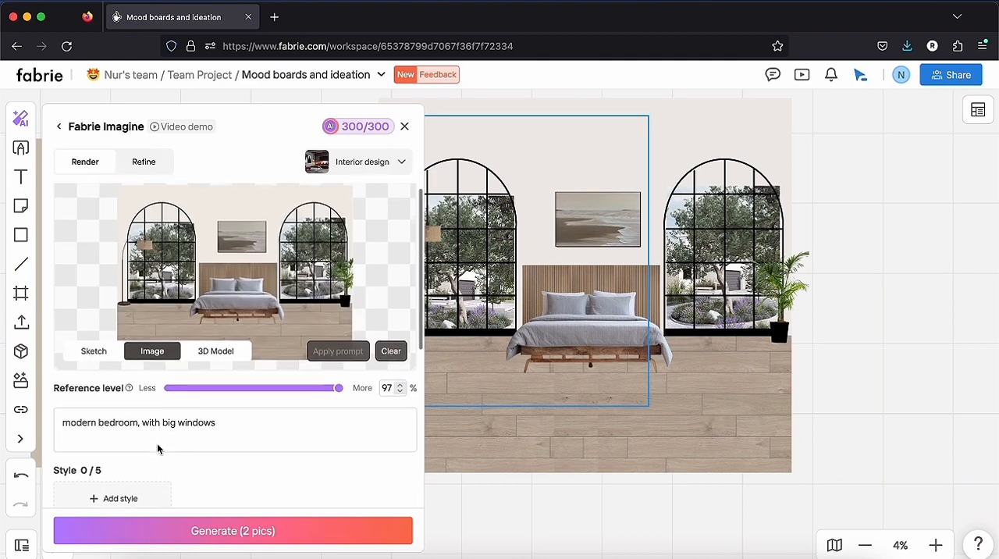
pyautogui.scroll(-3)
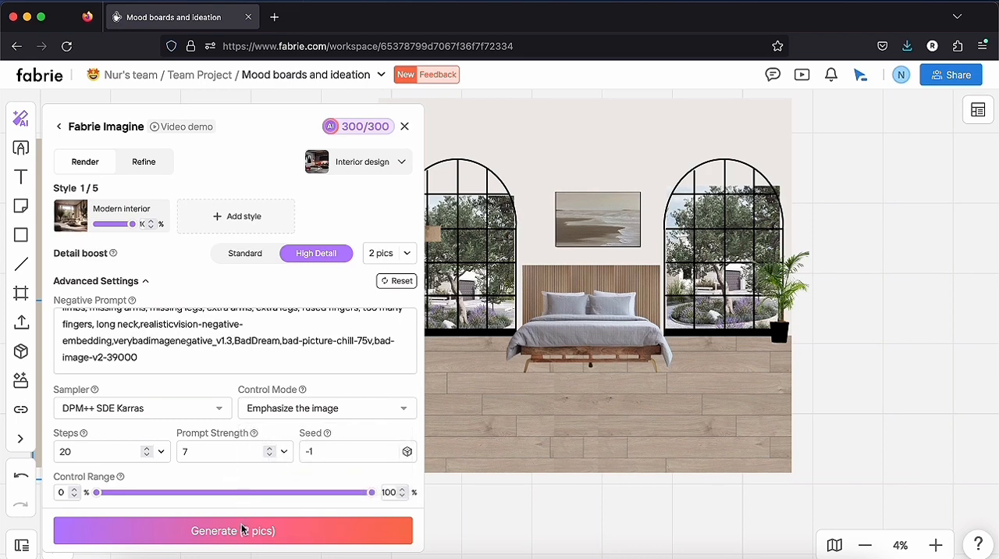
pyautogui.click(232, 530)
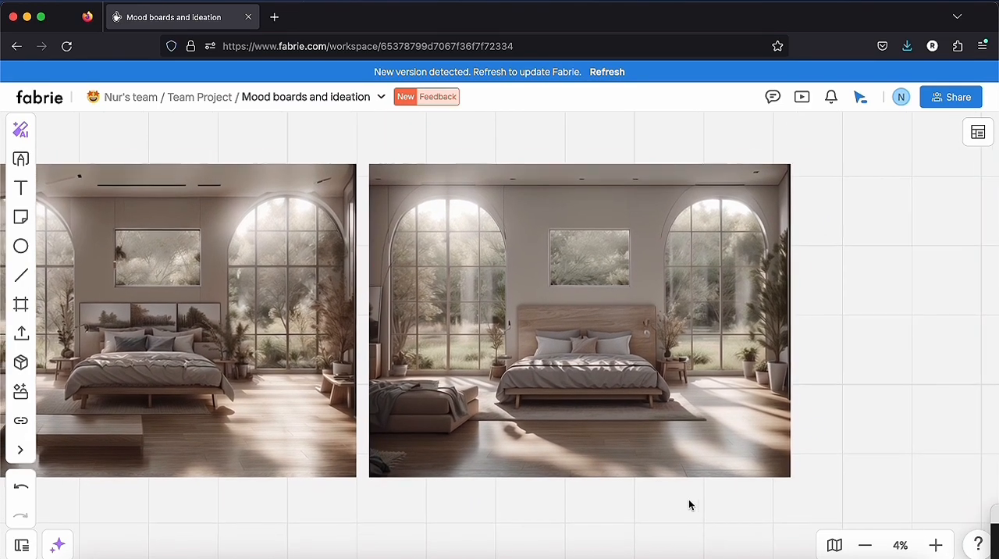
# Generate two more bedroom render variations from the collage in Fabrie Imagine.
pyautogui.click(20, 129)
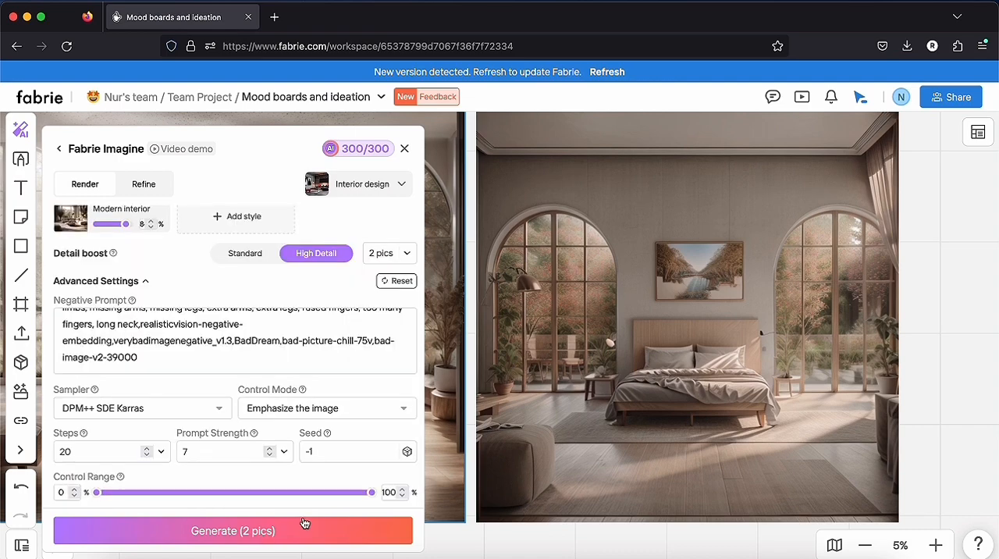
pyautogui.click(233, 531)
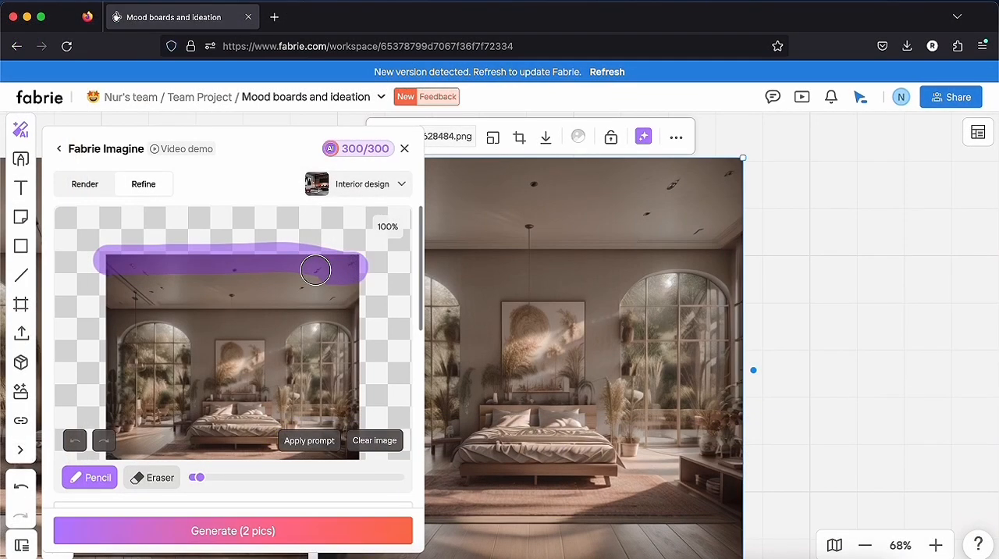
# Paint a Pencil mask across the rendered bedroom's ceiling area.
pyautogui.moveTo(316, 270); pyautogui.dragTo(220, 280)
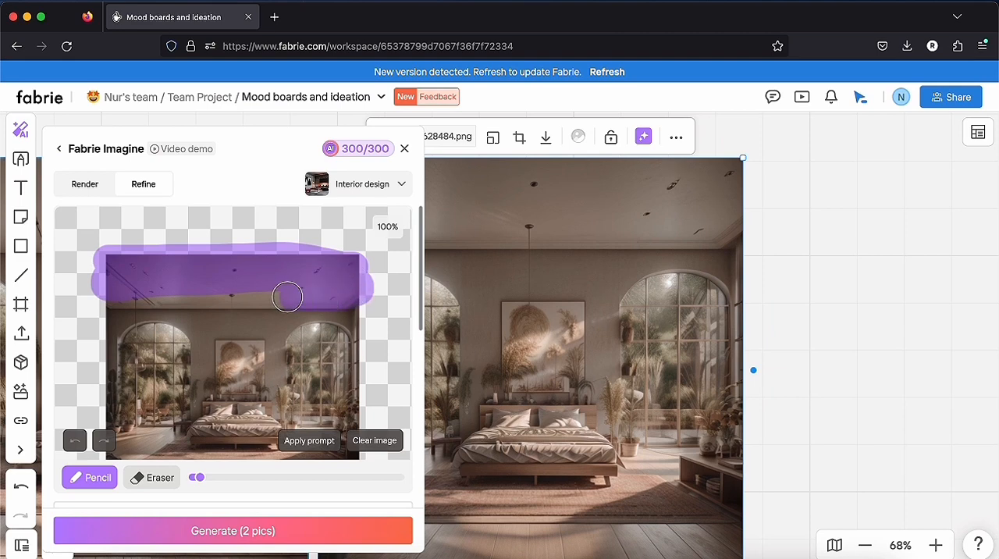
pyautogui.moveTo(287, 296); pyautogui.dragTo(341, 351)
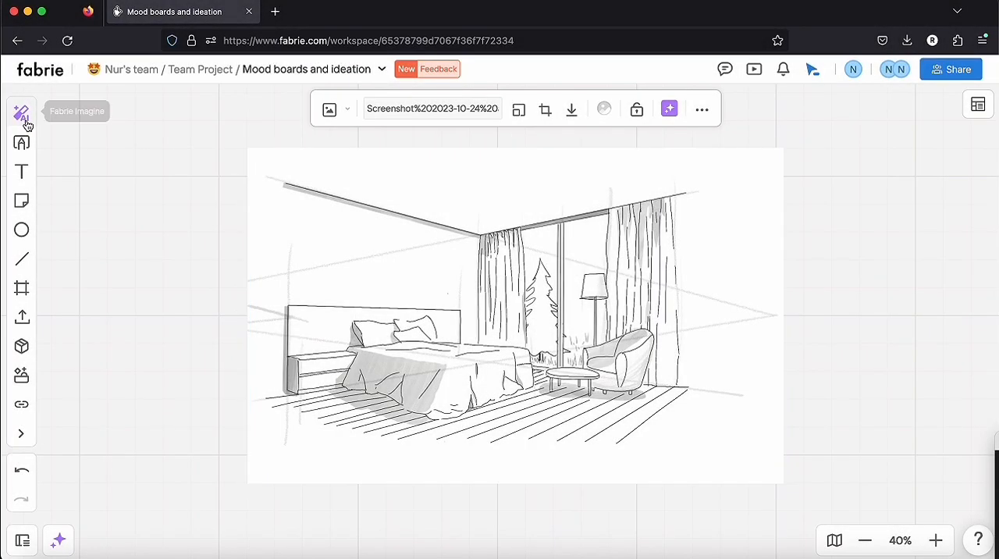
# Render the bedroom line sketch in Fabrie Imagine with the Modern interior style confirmed.
pyautogui.click(21, 113)
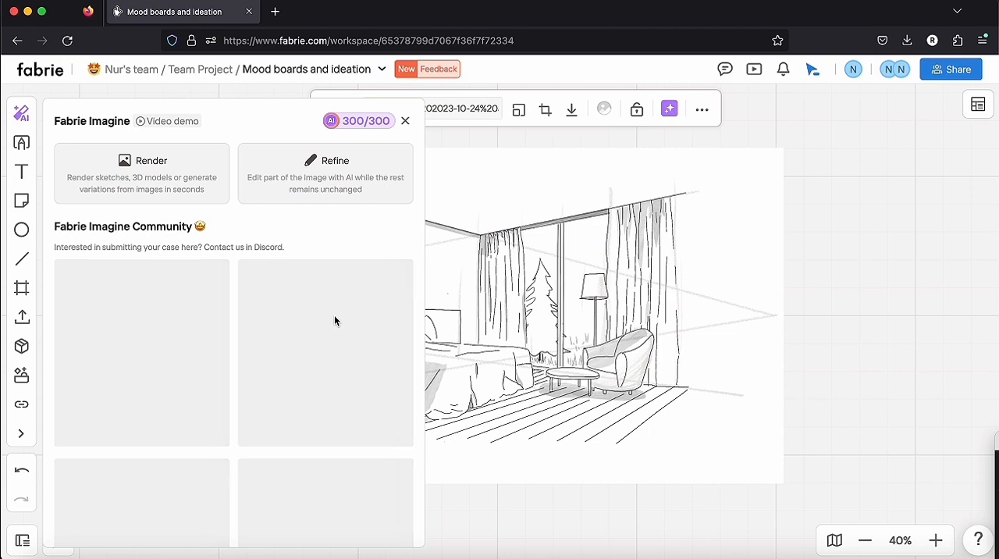
pyautogui.click(141, 160)
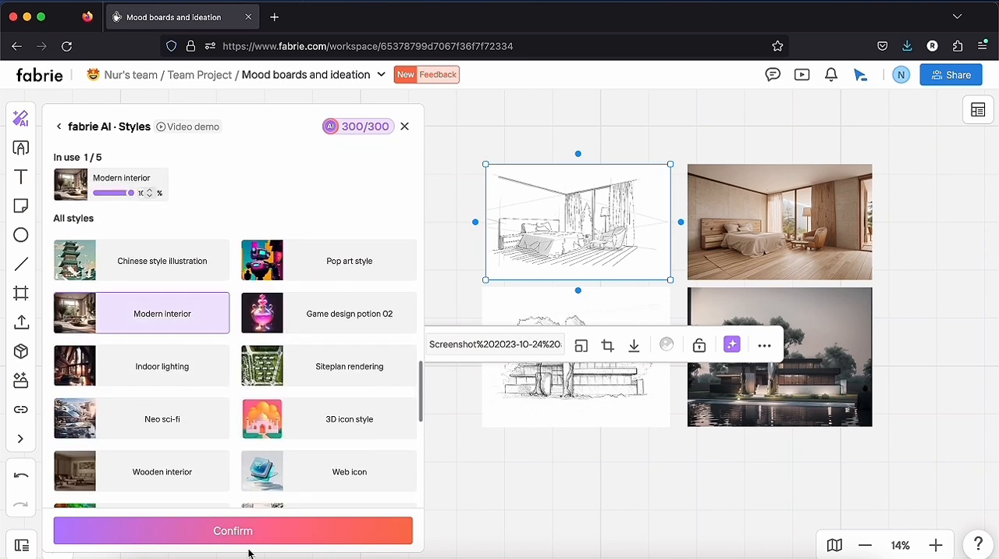
pyautogui.click(232, 531)
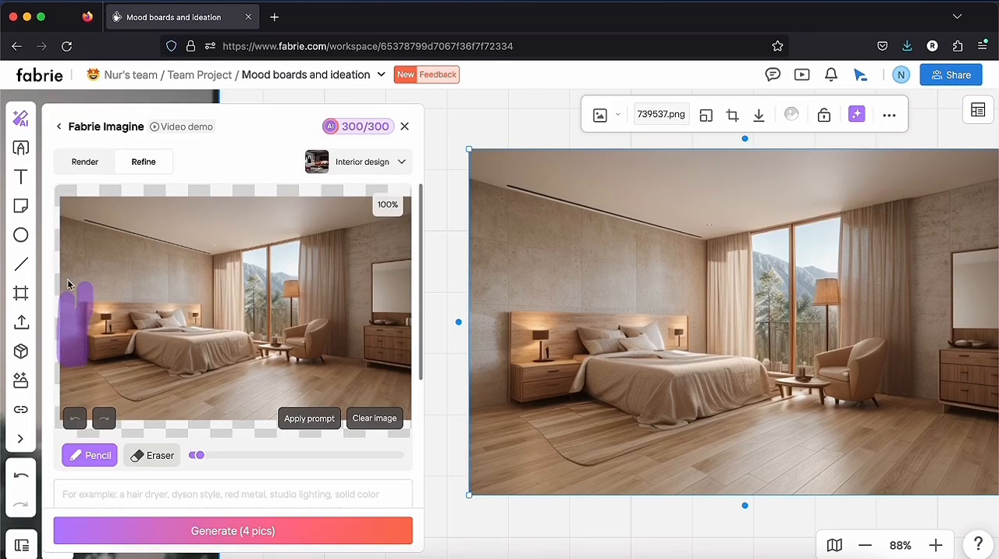
# Mask the render's left wall and enter the refine prompt 'stone texture'.
pyautogui.moveTo(70, 285); pyautogui.dragTo(207, 328)
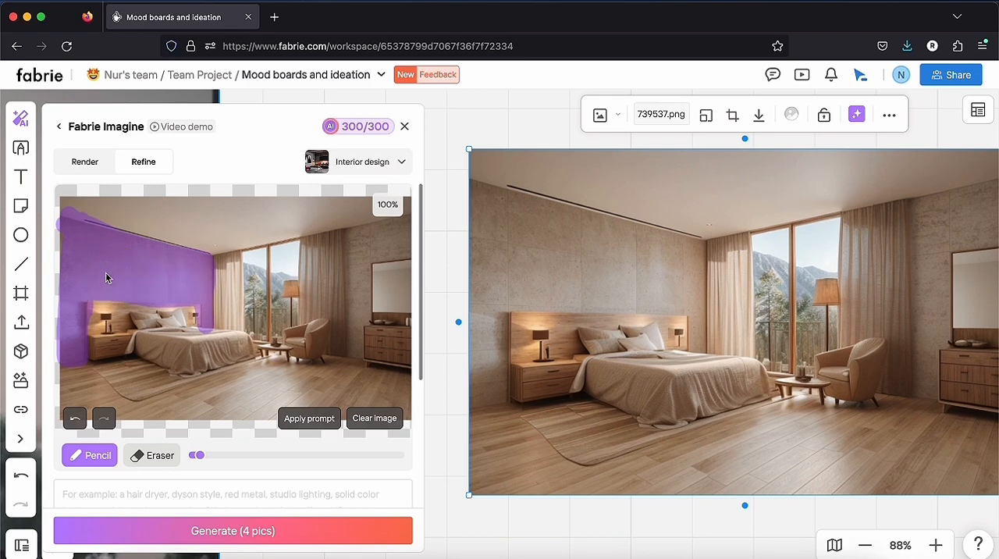
pyautogui.write('stone texture')
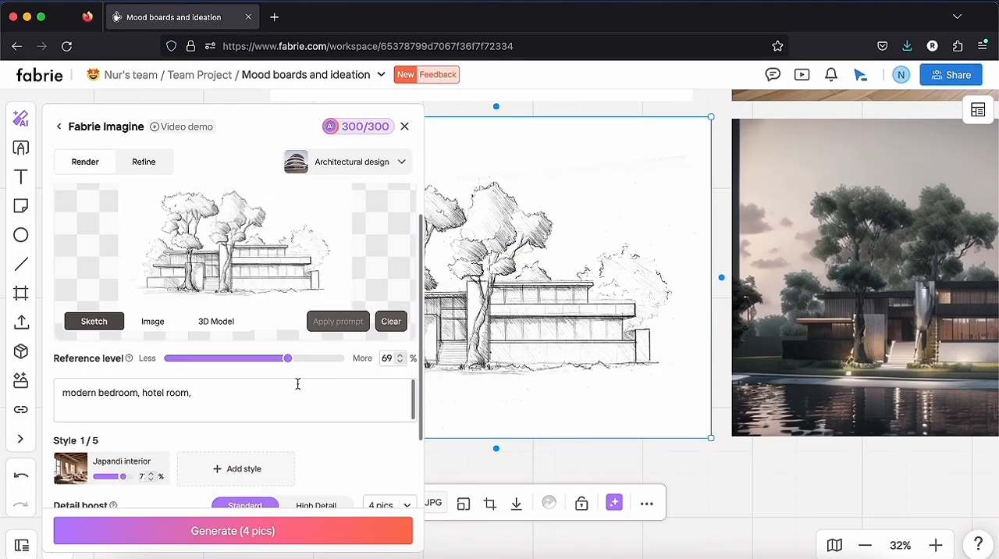
# Replace the house sketch prompt with 'modern house, contemporary architecture style, shiny metal finish'.
pyautogui.click(390, 321)
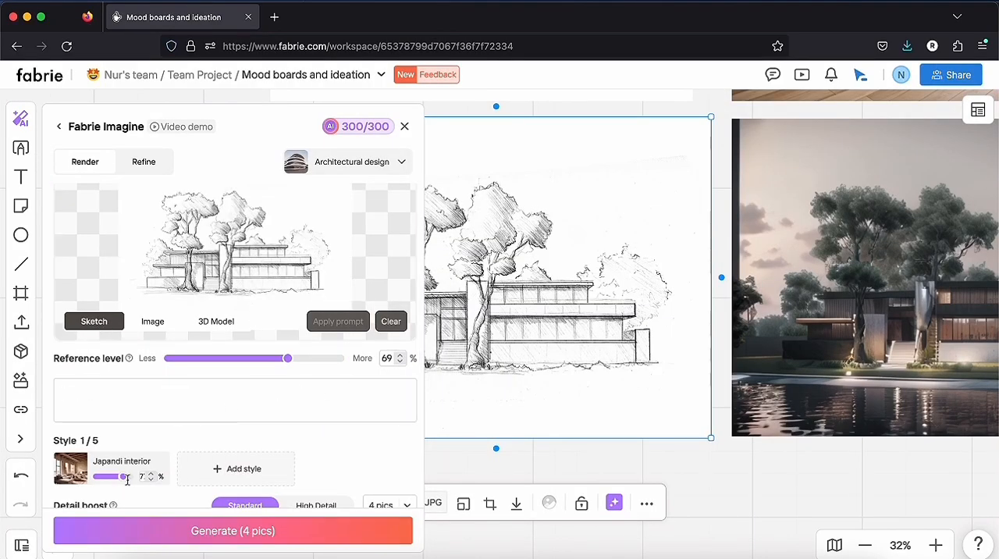
pyautogui.write('modern house, contemporary architecture style, shiny metal')
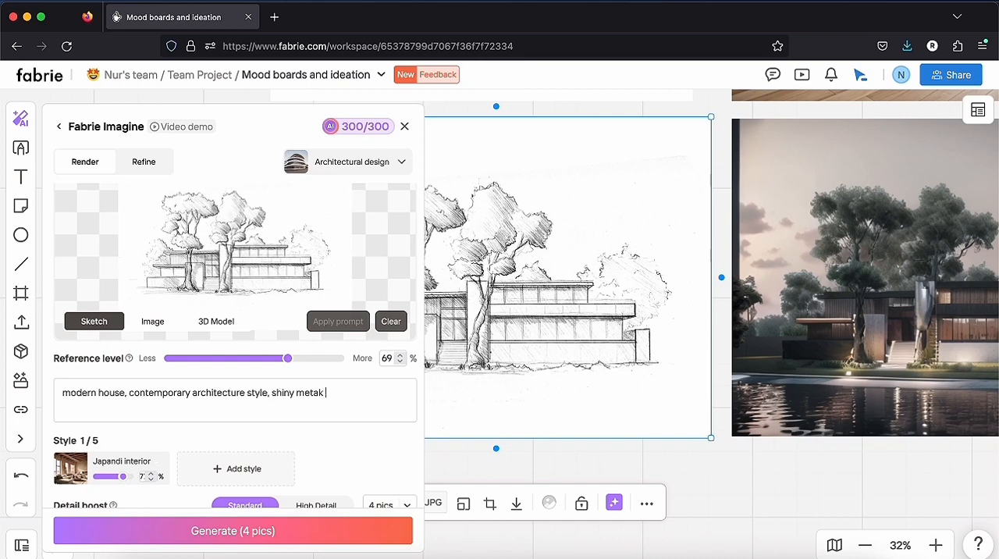
pyautogui.write('finish')
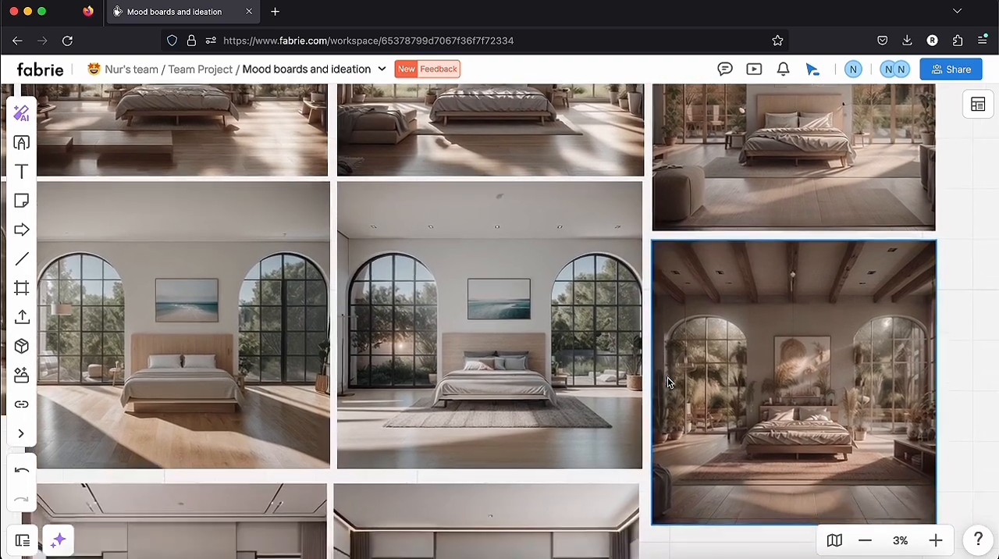
pyautogui.scroll(-3)
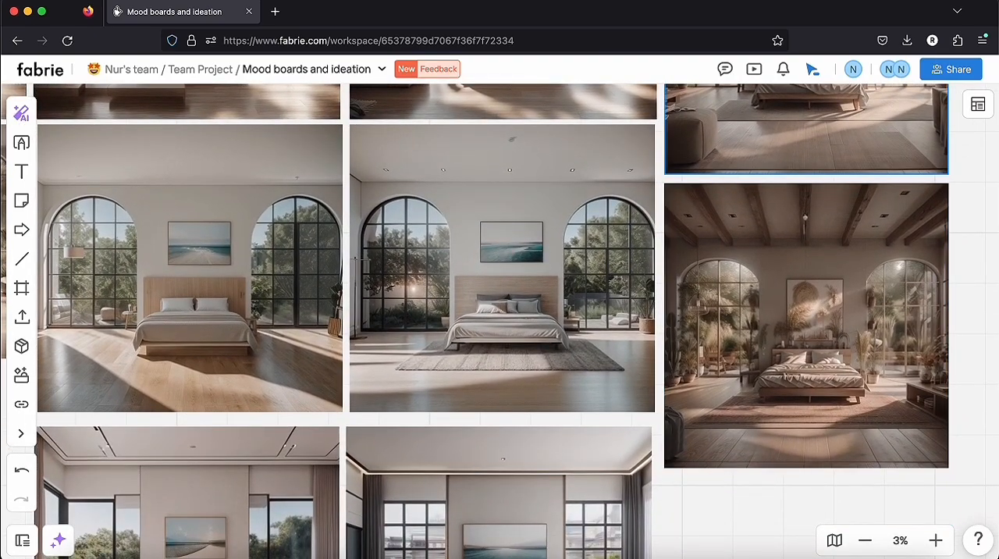